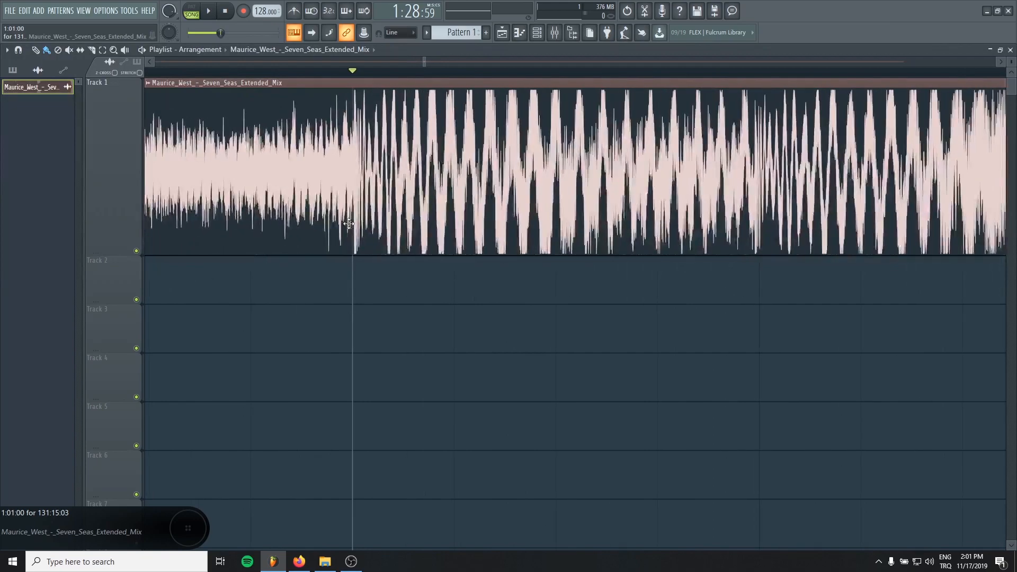
# Set the project's Timebase to 960 PPQ in the Project general settings
pyautogui.click(129, 10)
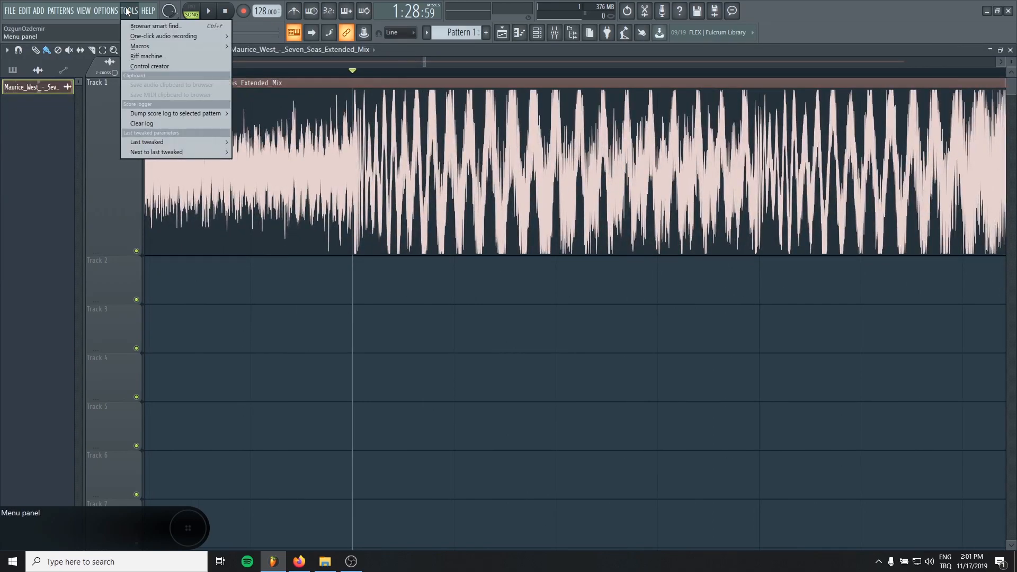
pyautogui.click(106, 10)
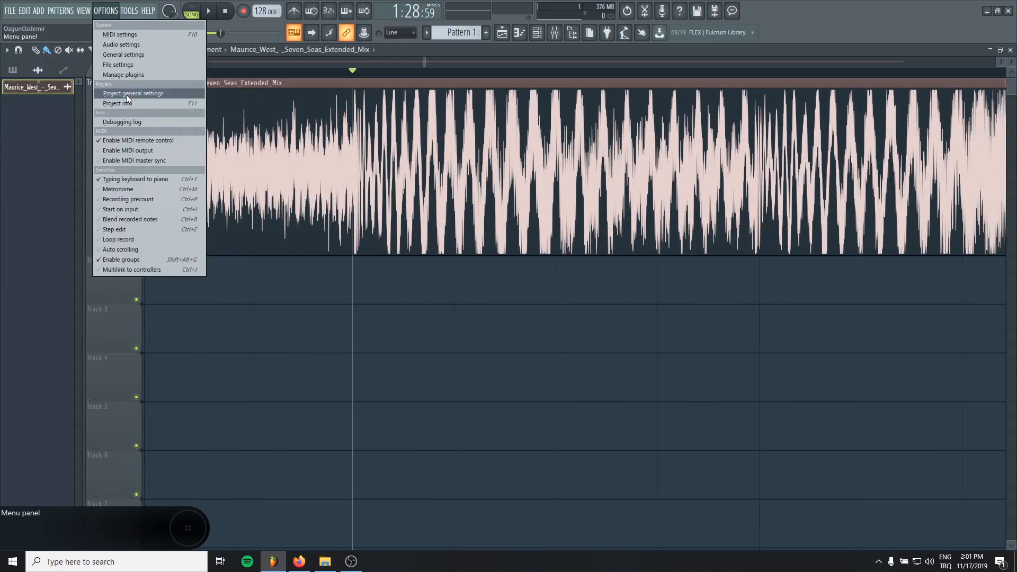
pyautogui.click(133, 93)
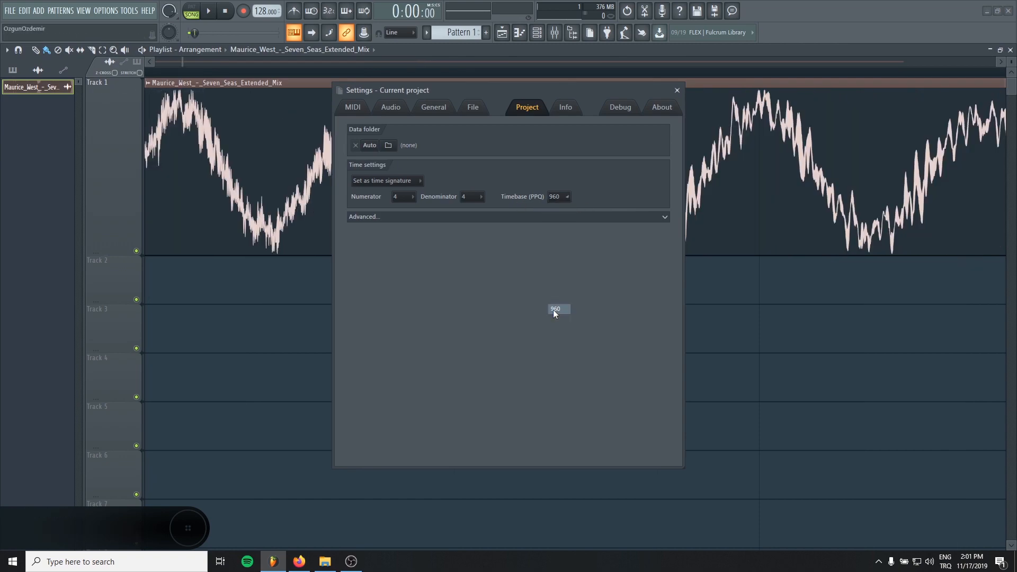
pyautogui.click(677, 89)
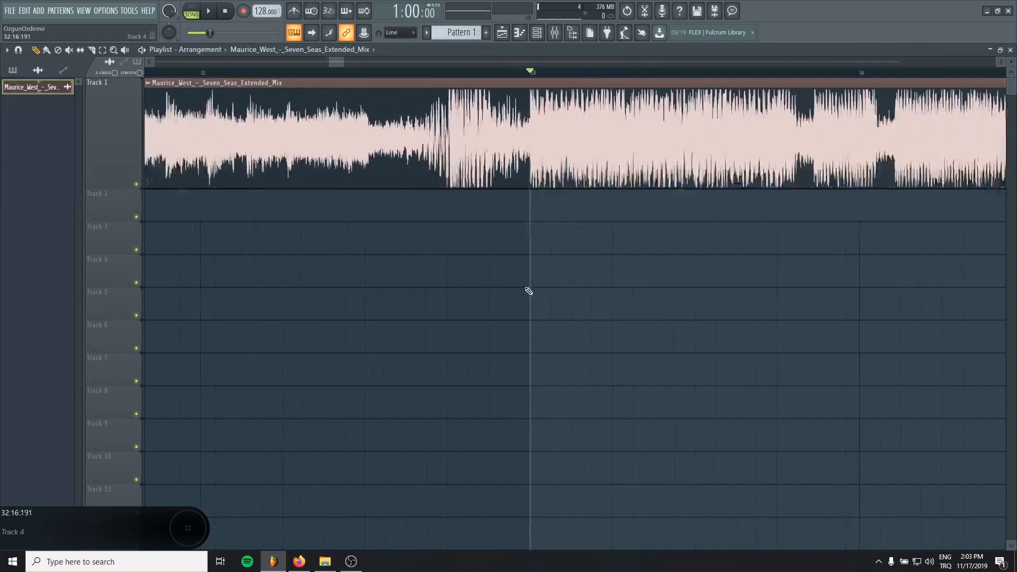
# Trim the Seven Seas mix clip to a four-bar slice beginning at the drop
pyautogui.hscroll(3)
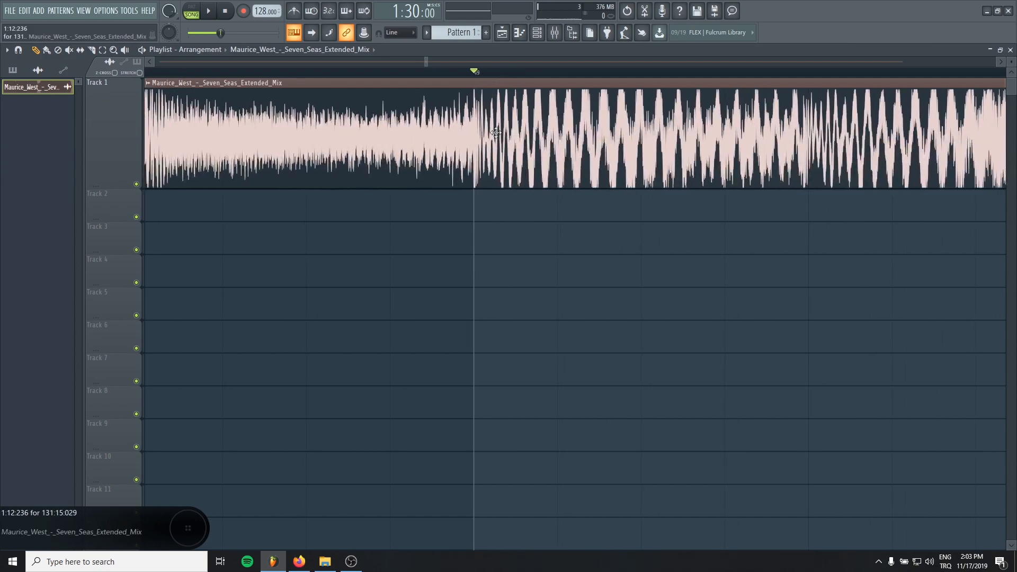
pyautogui.moveTo(474, 72); pyautogui.dragTo(638, 72)
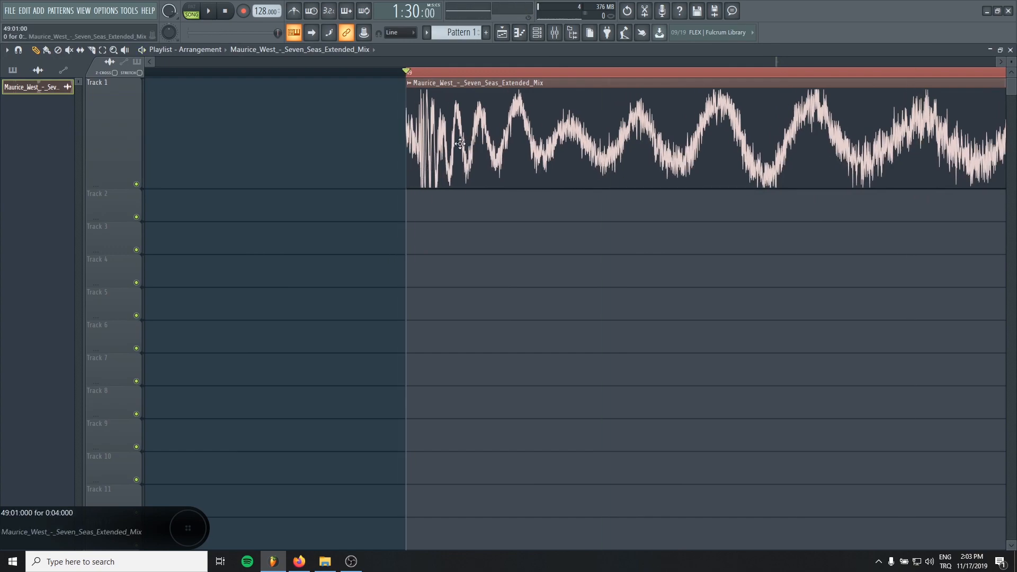
pyautogui.click(208, 10)
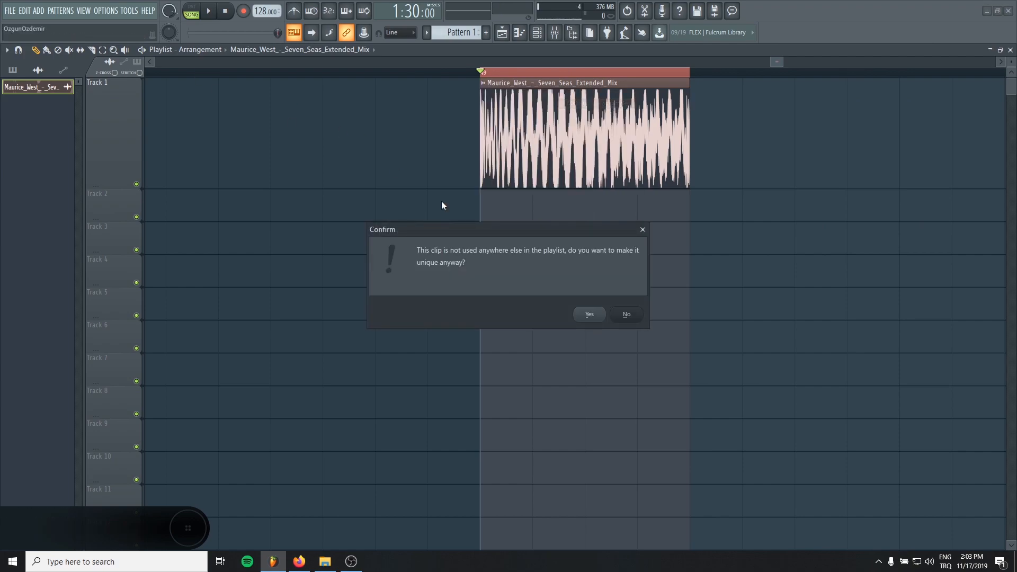
# Make the slice unique as 'Part 1' and open its sample in Edison
pyautogui.click(588, 313)
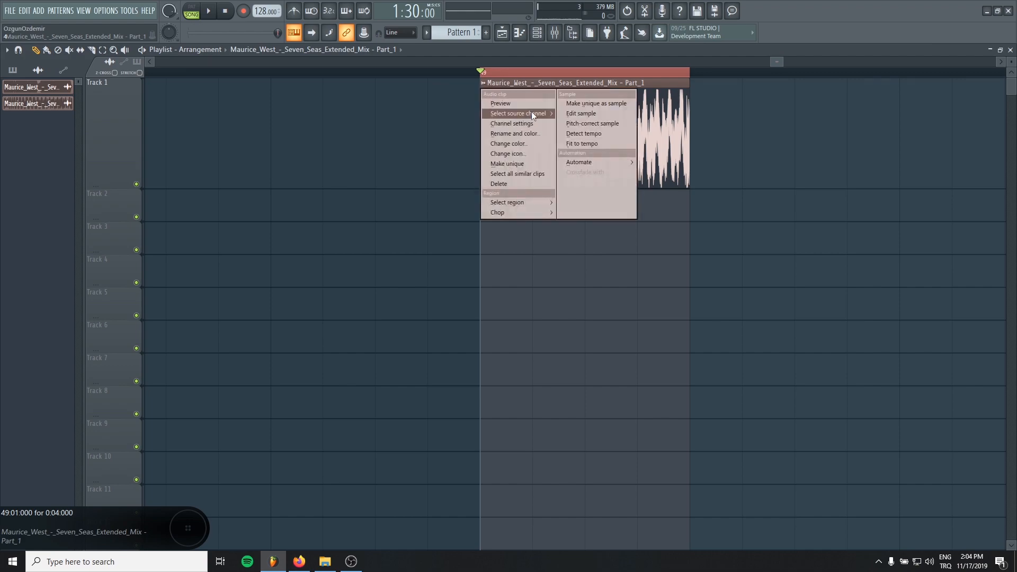
pyautogui.click(580, 113)
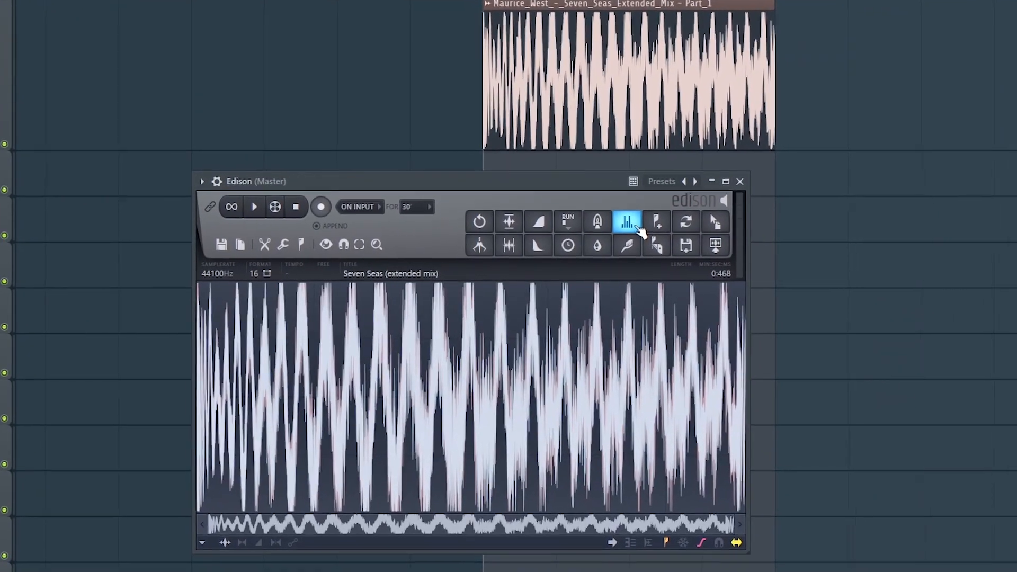
# Low-pass the slice in Edison's Equalizer and drop the sub layer 'Part 2' onto Track 3
pyautogui.click(626, 221)
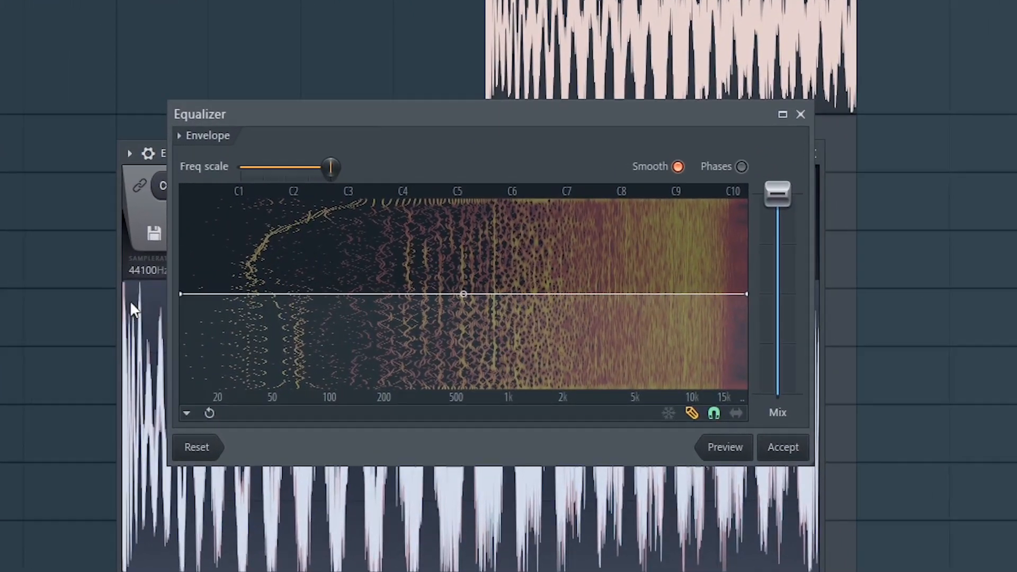
pyautogui.moveTo(200, 114); pyautogui.dragTo(142, 77)
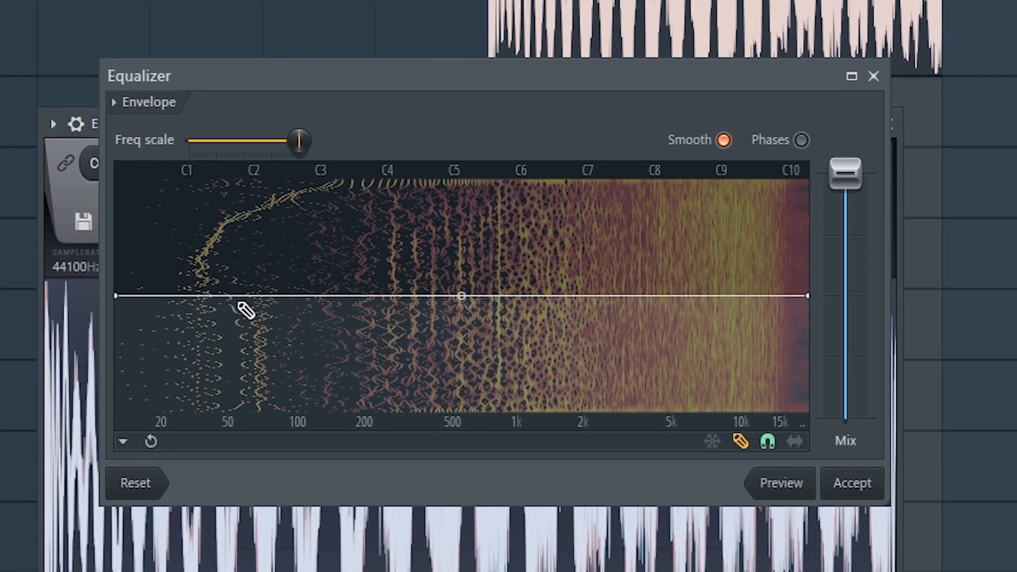
pyautogui.click(227, 295)
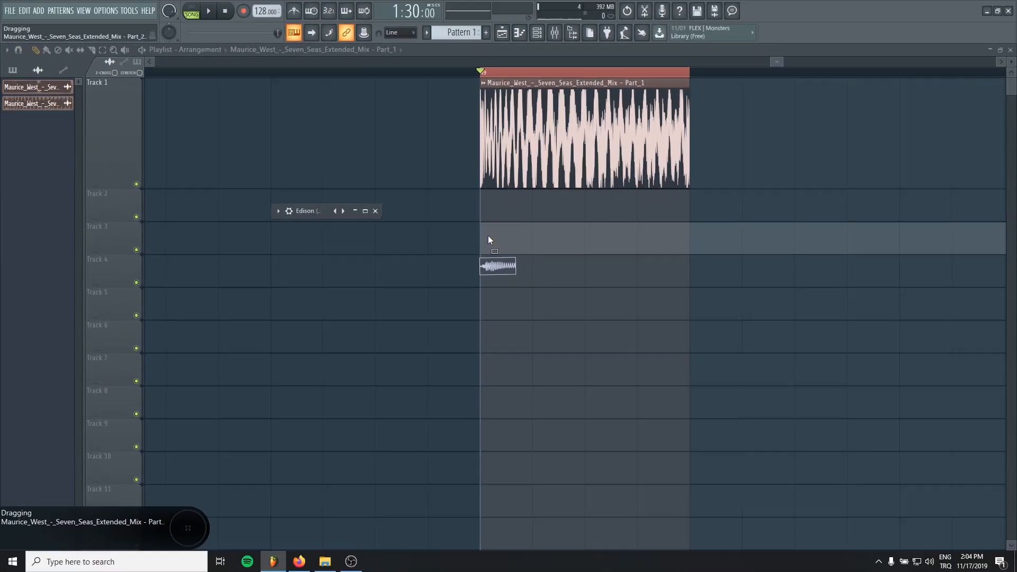
pyautogui.moveTo(496, 266); pyautogui.dragTo(583, 240)
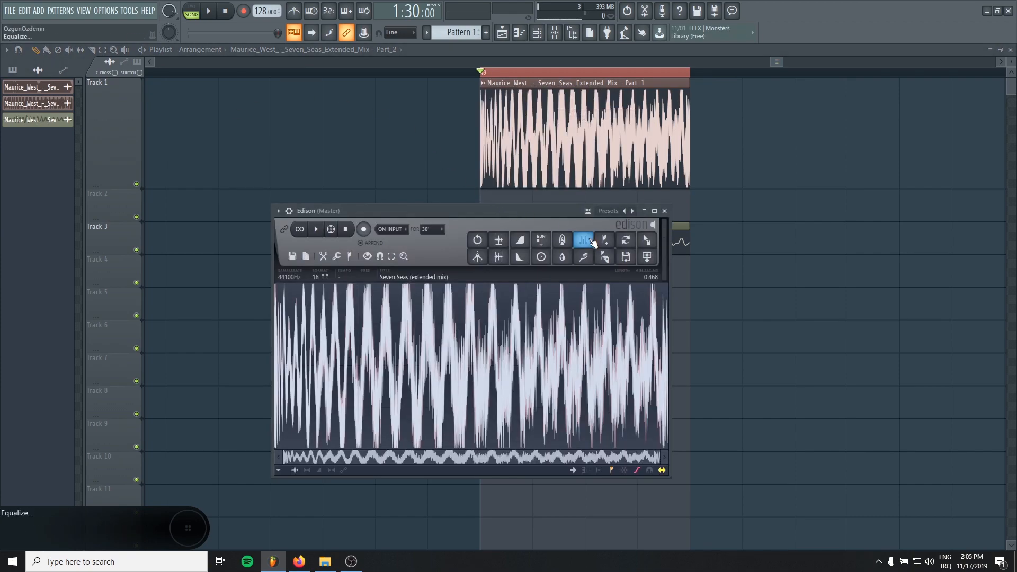
# Band-pass the slice for the mids and place the layer 'Part 3' on Track 4
pyautogui.click(582, 240)
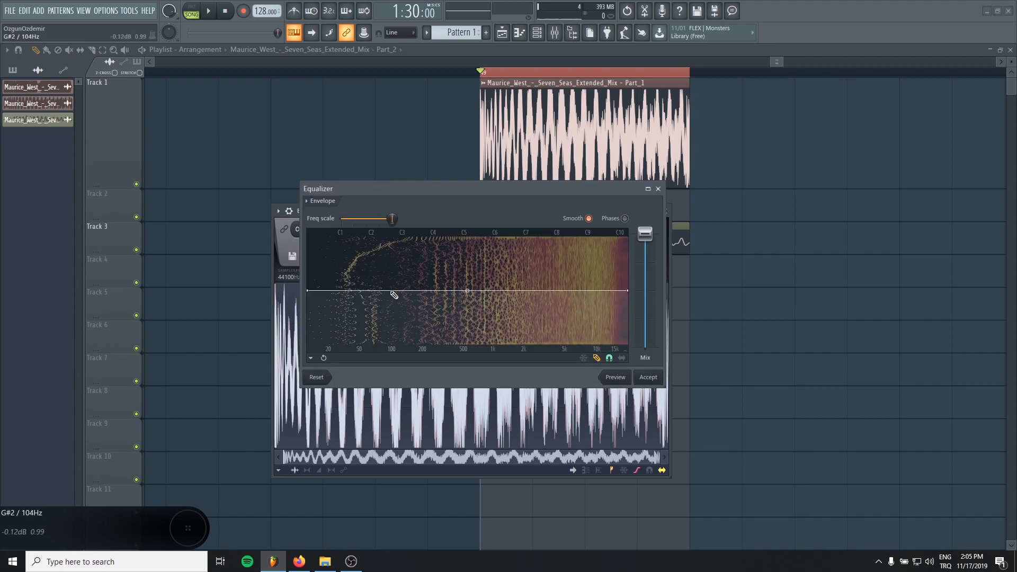
pyautogui.moveTo(466, 290); pyautogui.dragTo(397, 352)
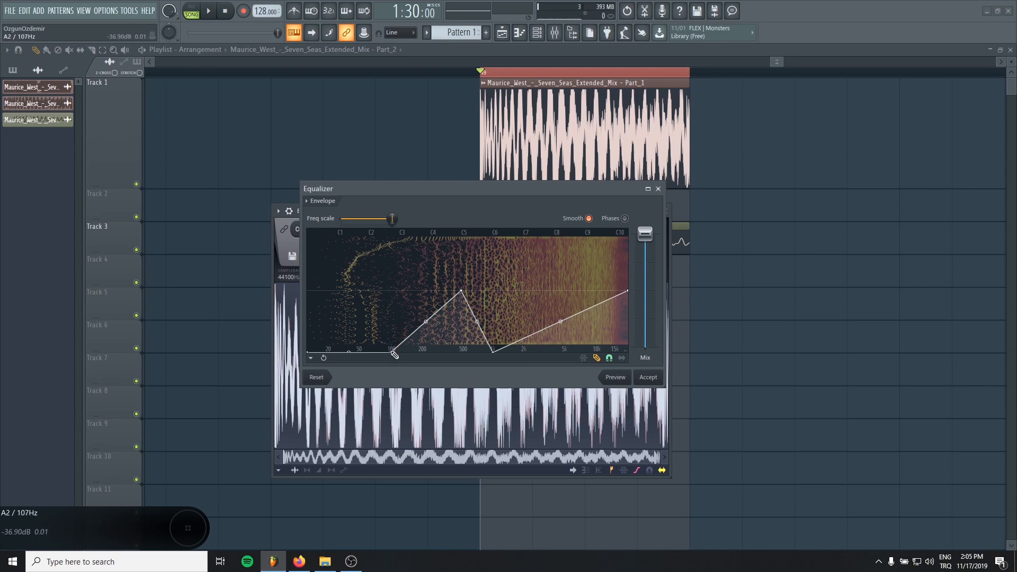
pyautogui.moveTo(394, 355); pyautogui.dragTo(362, 322)
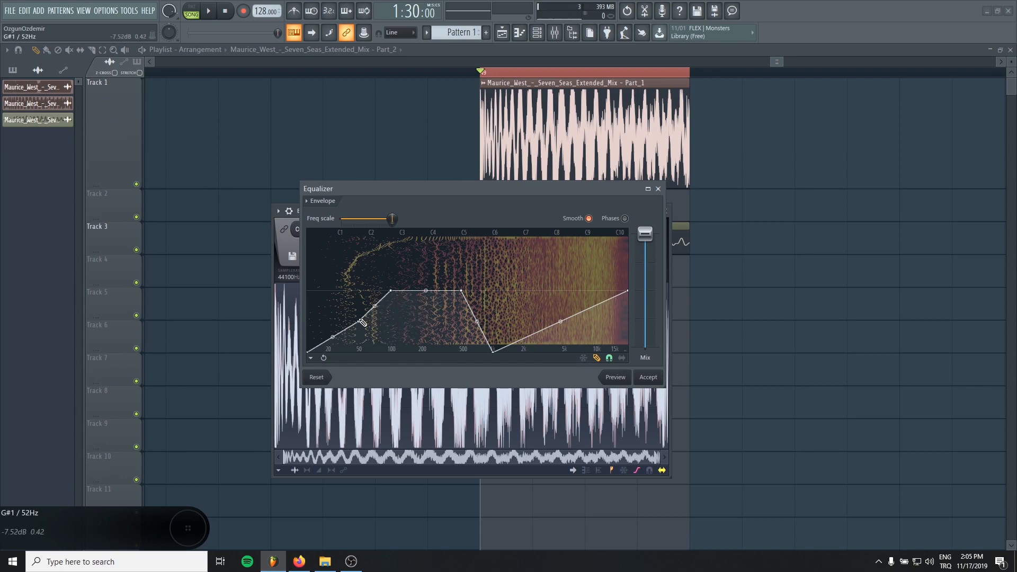
pyautogui.moveTo(626, 290); pyautogui.dragTo(626, 352)
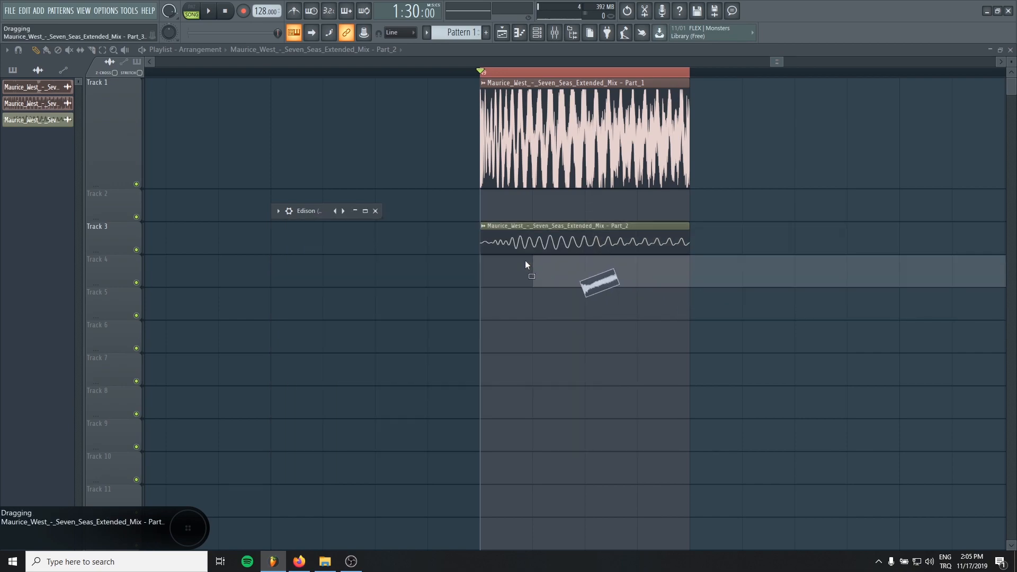
pyautogui.moveTo(597, 284); pyautogui.dragTo(583, 272)
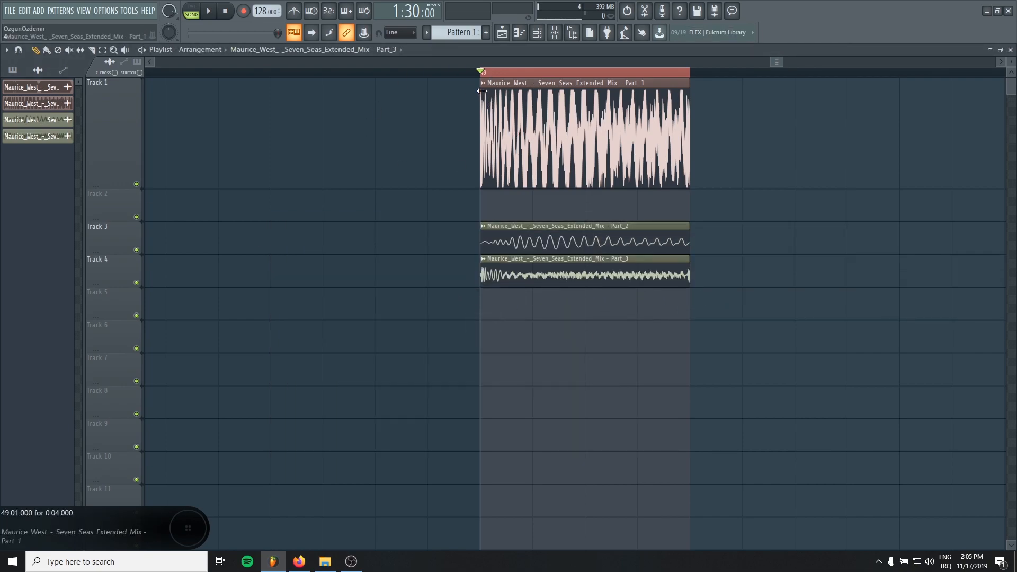
pyautogui.rightClick(581, 129)
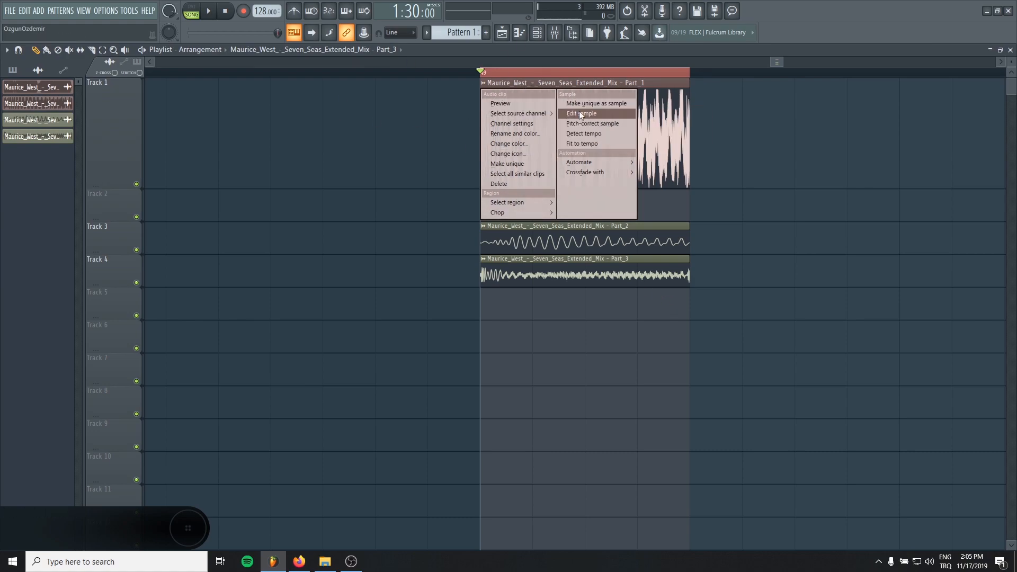
# Redraw the EQ curve to cut lows and mids, keeping the highs for the 'Part 4' top layer
pyautogui.click(579, 113)
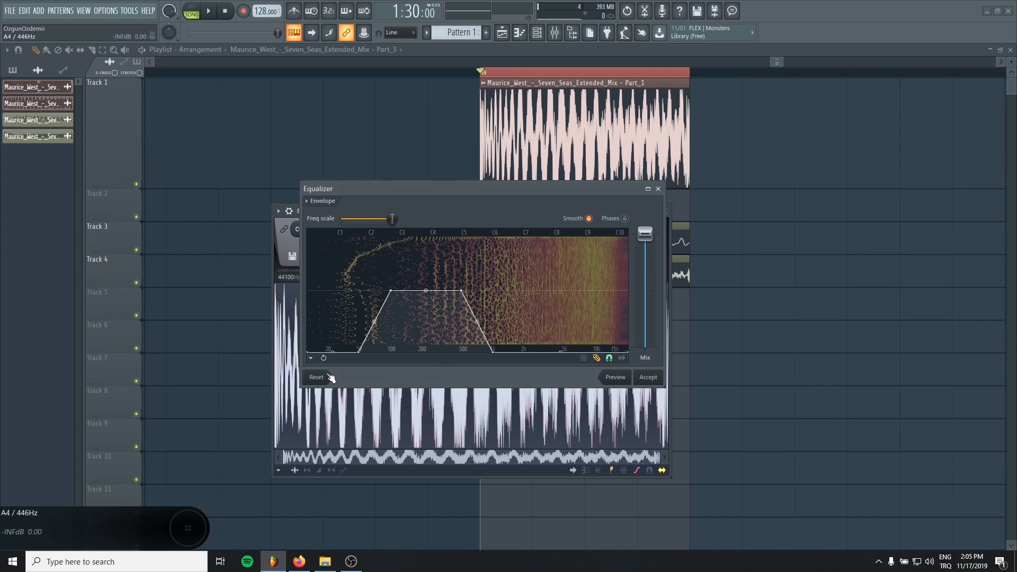
pyautogui.moveTo(425, 290); pyautogui.dragTo(464, 358)
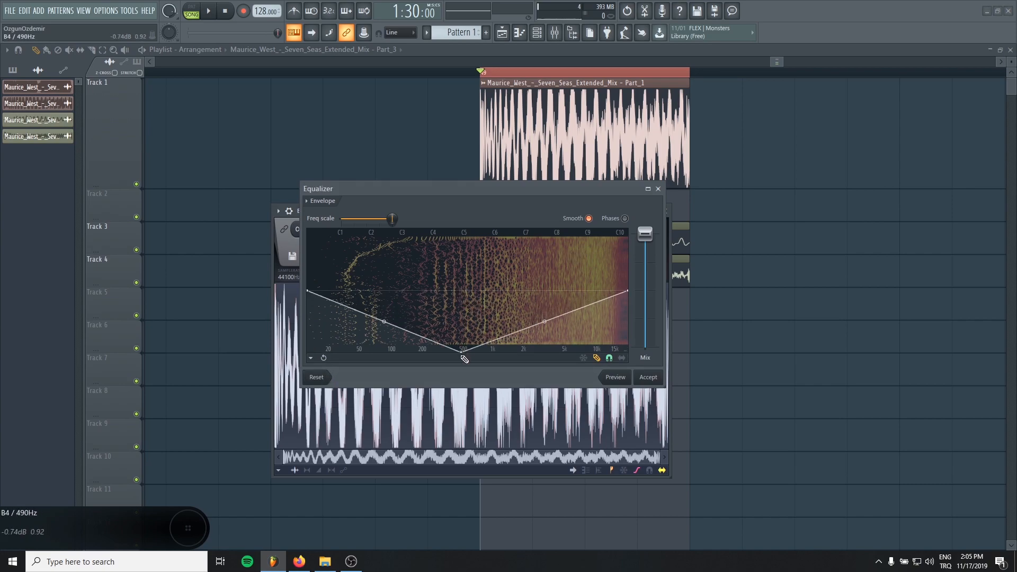
pyautogui.moveTo(464, 357); pyautogui.dragTo(311, 340)
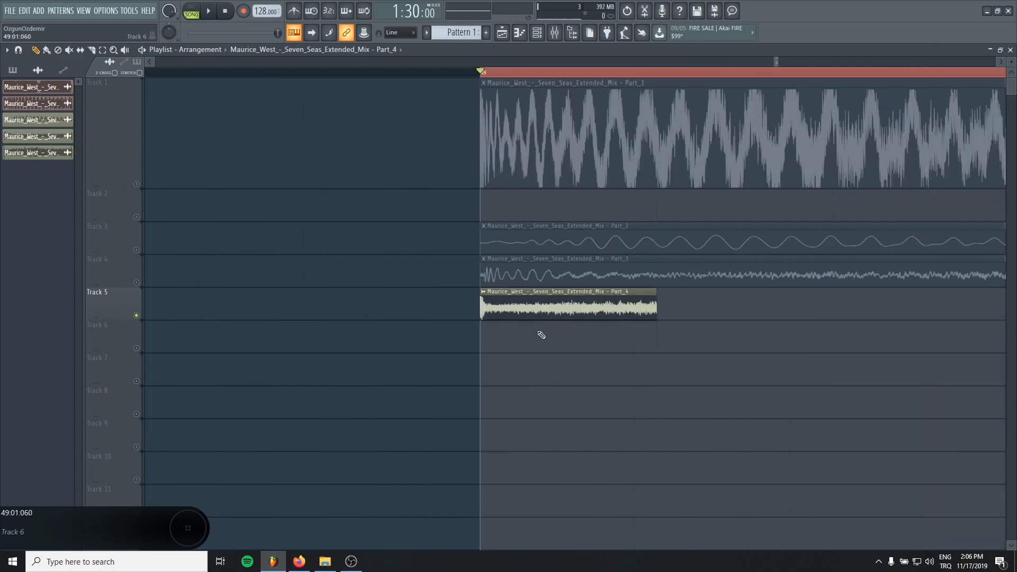
# Set the clip's declicking mode, then resize the top and mid layers into short fading hits
pyautogui.doubleClick(568, 305)
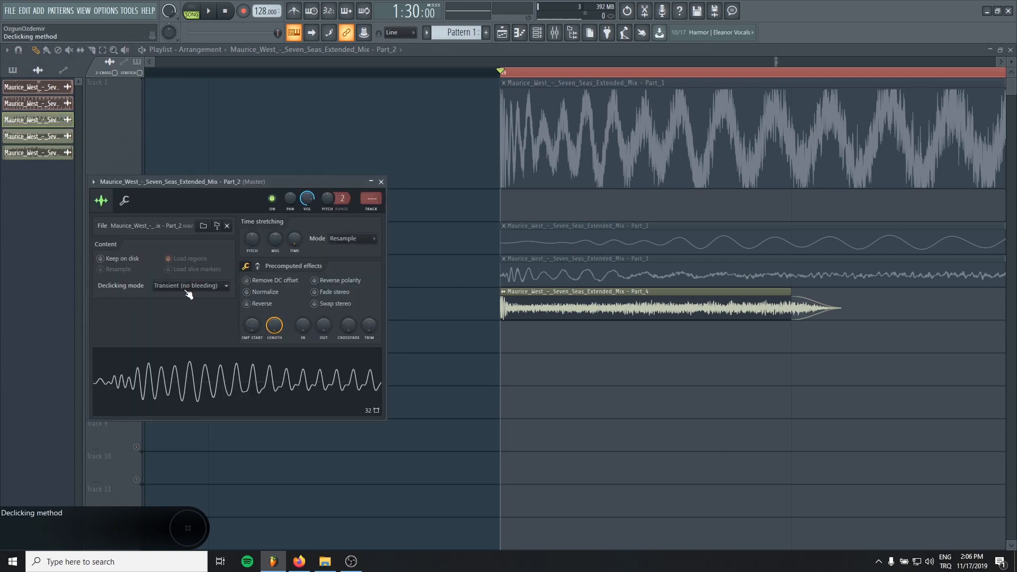
pyautogui.click(380, 181)
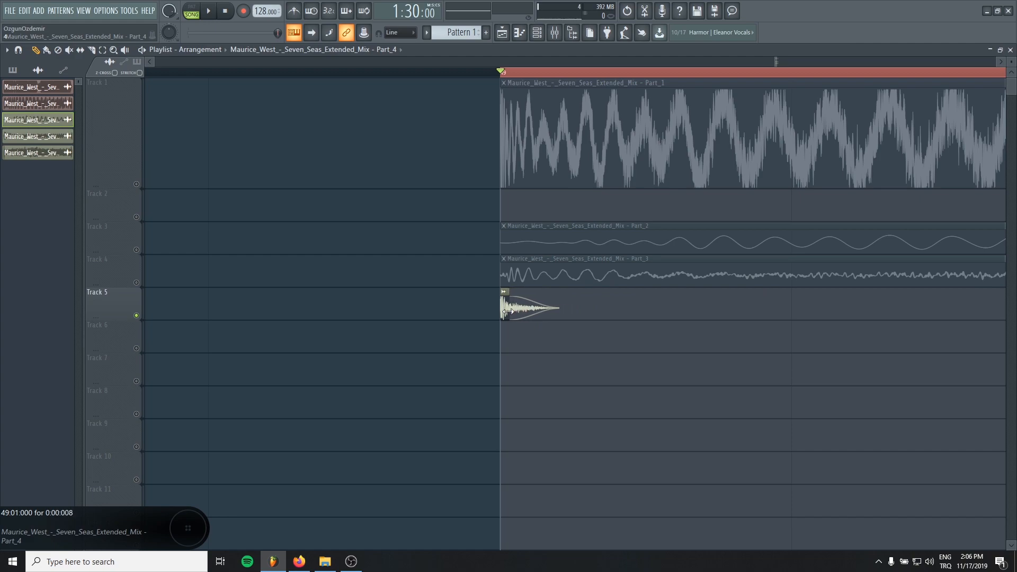
pyautogui.click(206, 11)
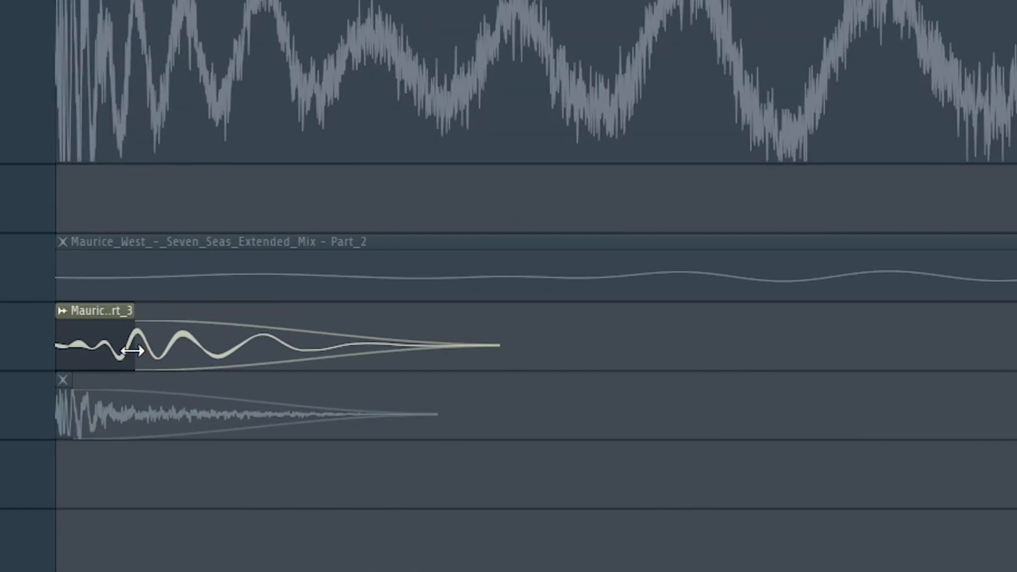
pyautogui.moveTo(134, 351); pyautogui.dragTo(499, 359)
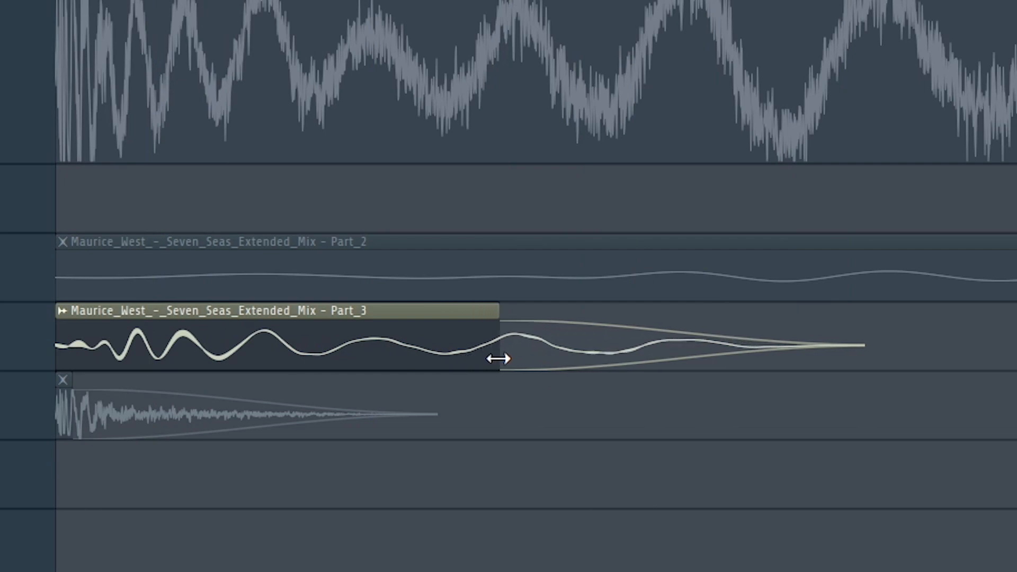
pyautogui.moveTo(495, 359); pyautogui.dragTo(590, 353)
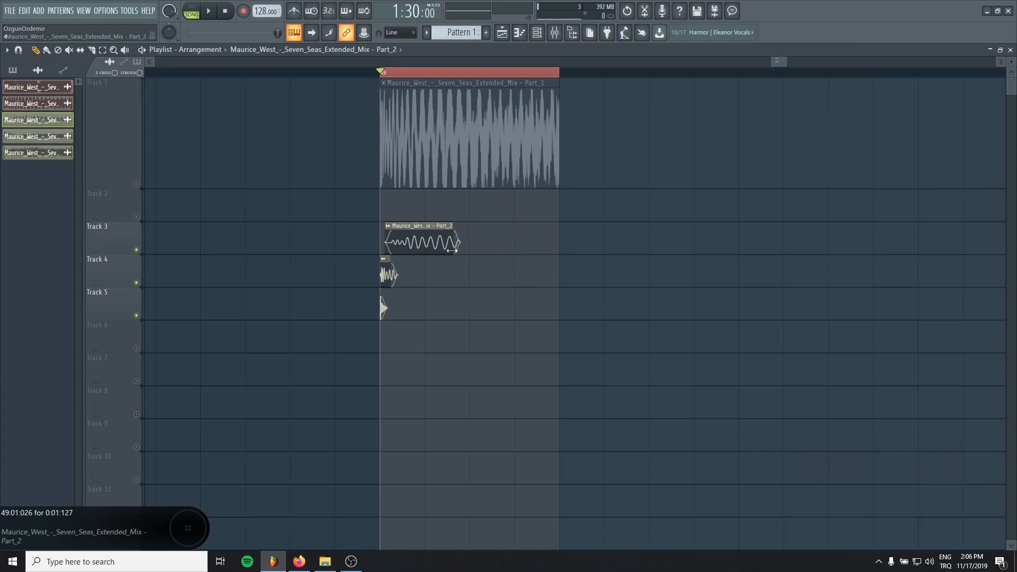
# Shorten the 'Part 2' sub layer clip and gather it with 'Part 3' on Track 3
pyautogui.moveTo(459, 244); pyautogui.dragTo(453, 243)
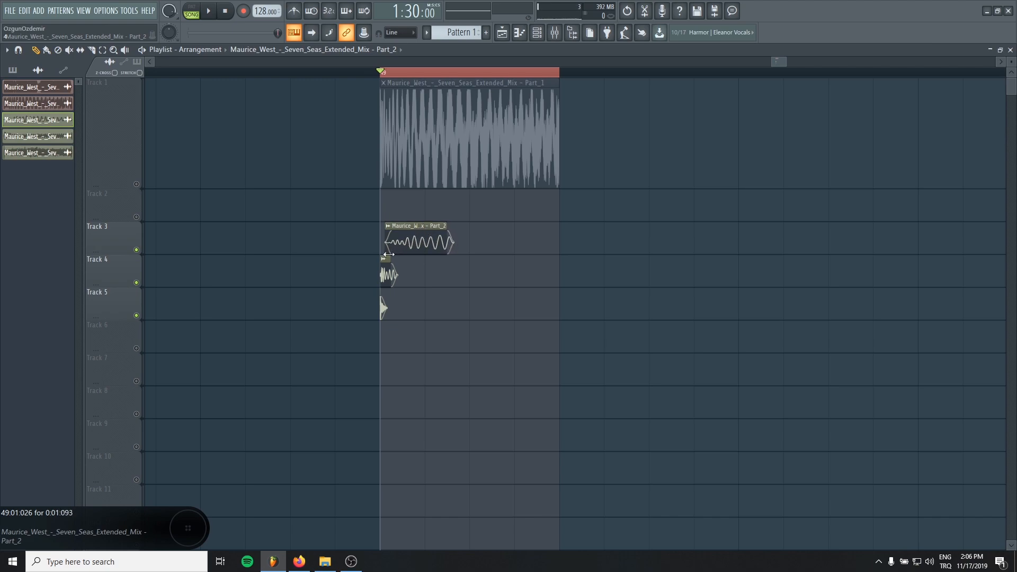
pyautogui.click(207, 10)
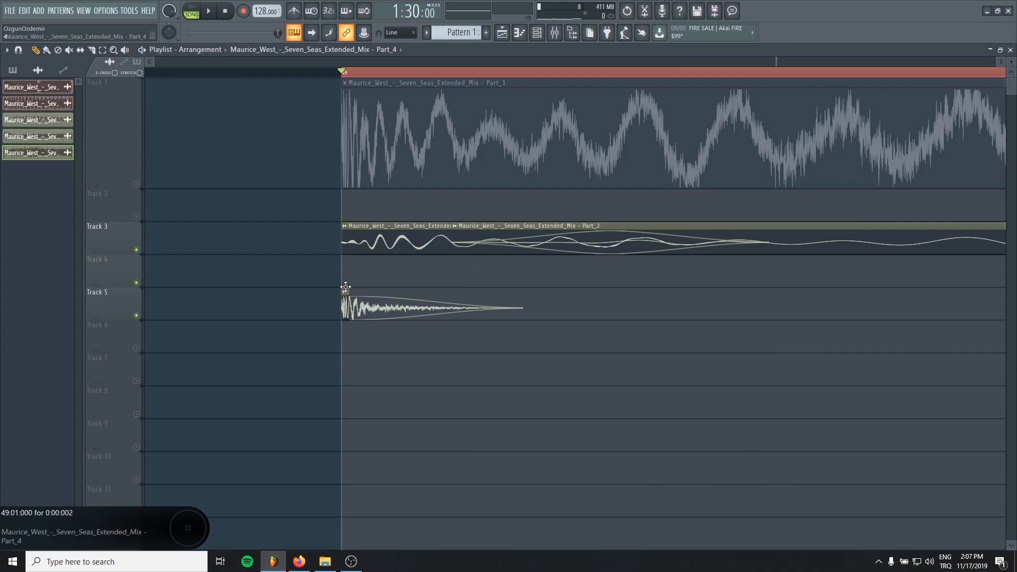
# Consolidate Track 3 into one kick clip, move it to Track 1 and trim its silent tail
pyautogui.rightClick(113, 225)
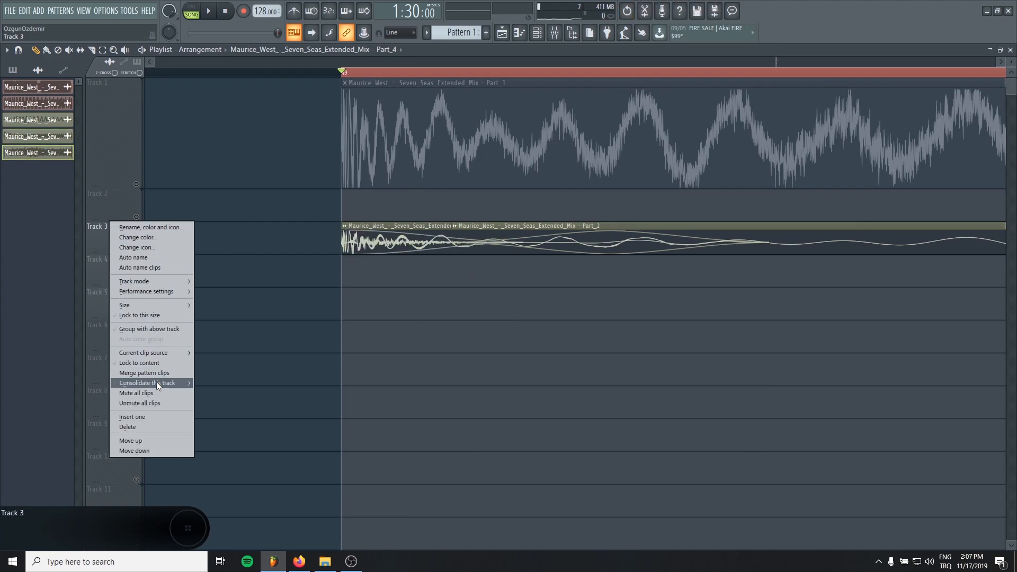
pyautogui.click(146, 382)
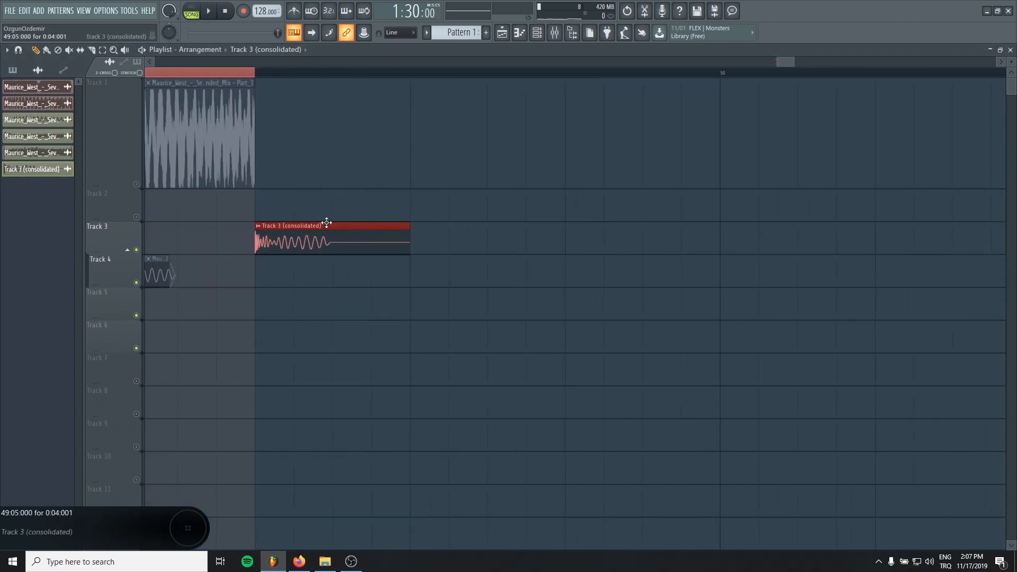
pyautogui.moveTo(330, 233); pyautogui.dragTo(599, 129)
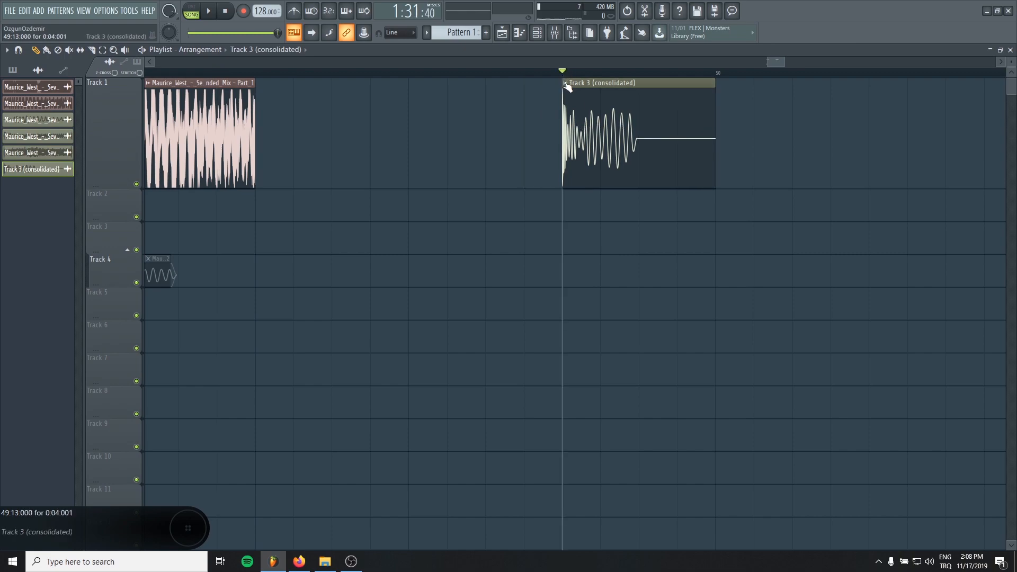
pyautogui.moveTo(713, 136); pyautogui.dragTo(677, 137)
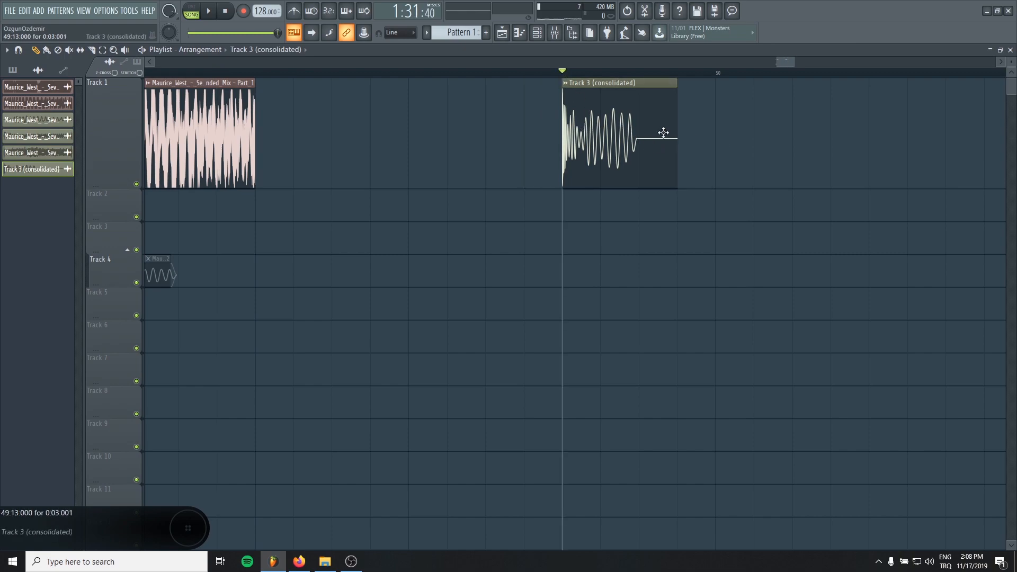
pyautogui.click(106, 10)
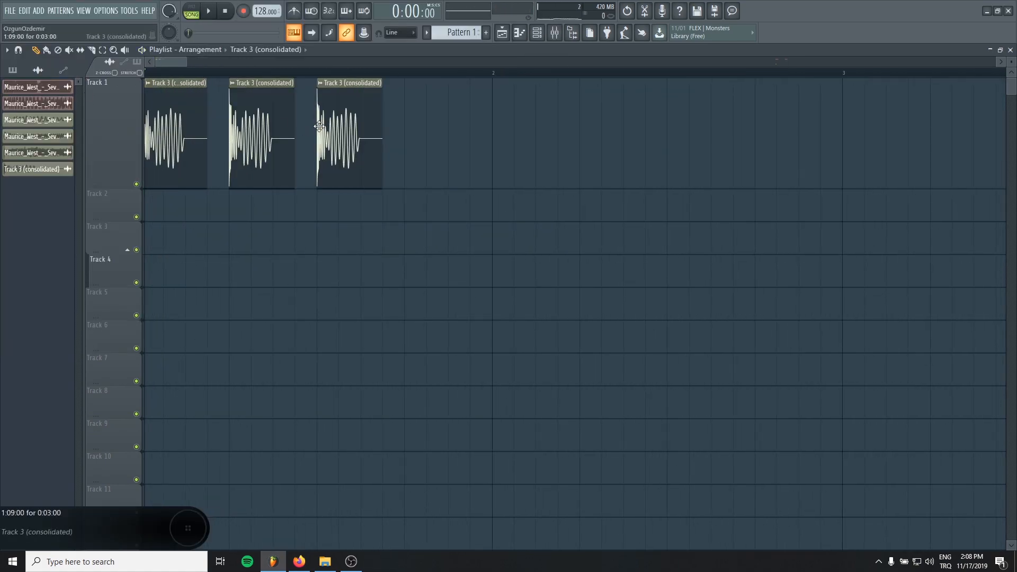
pyautogui.click(208, 11)
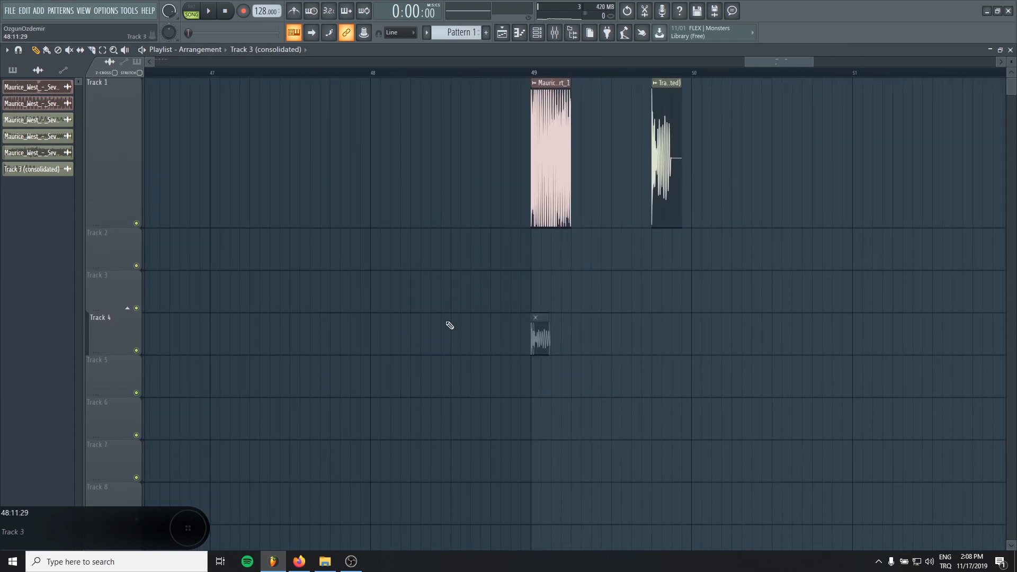
# Move the mid layer to Track 5 and bring up the 'Part 2' sub layer's sample settings
pyautogui.click(80, 50)
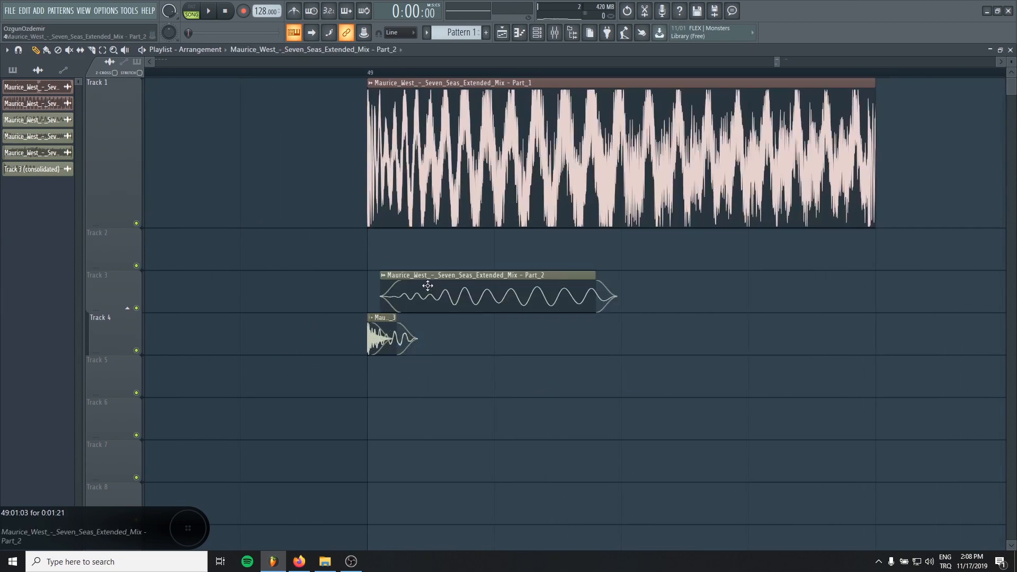
pyautogui.moveTo(392, 337); pyautogui.dragTo(392, 380)
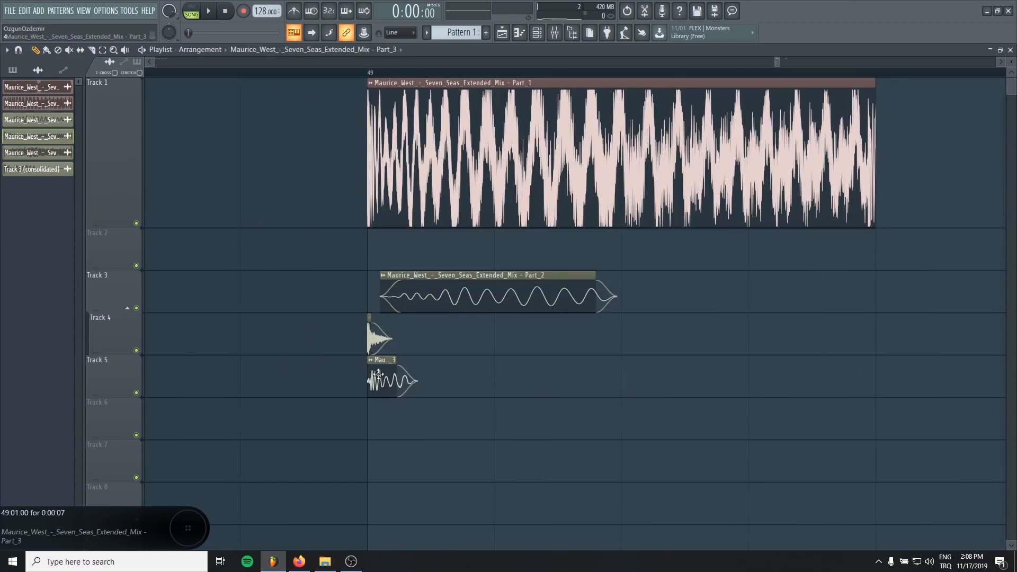
pyautogui.click(389, 379)
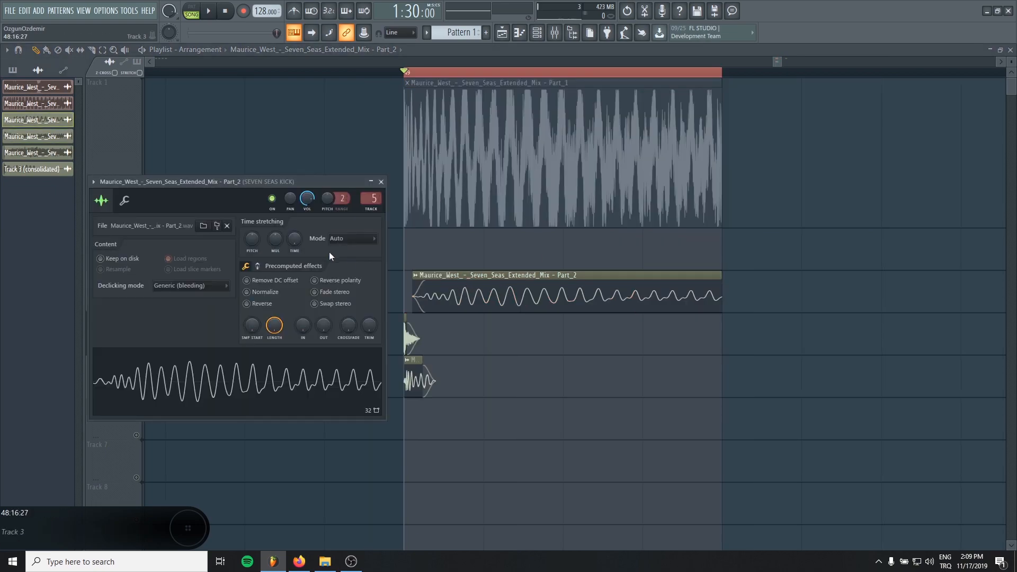
pyautogui.moveTo(233, 181); pyautogui.dragTo(253, 175)
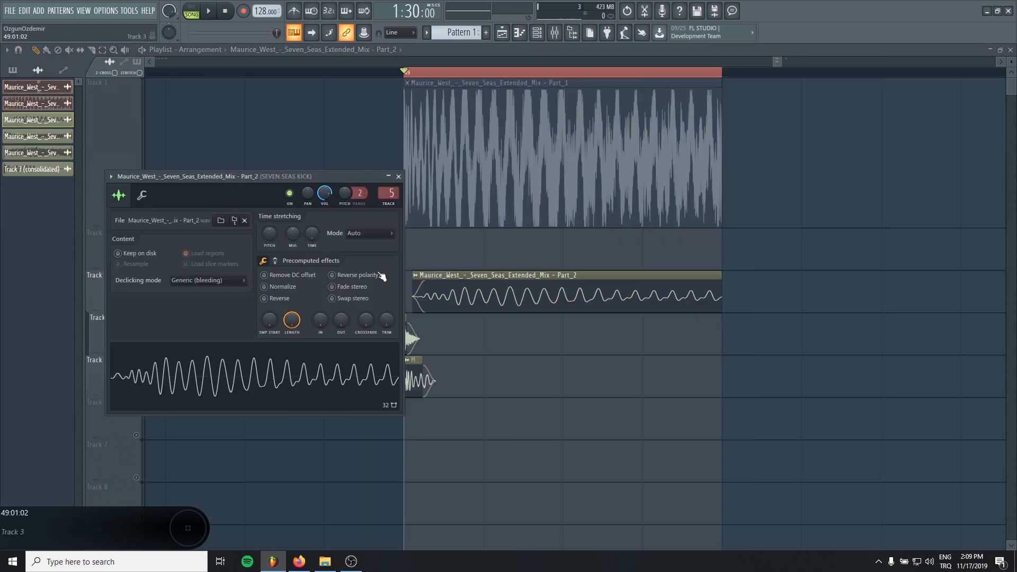